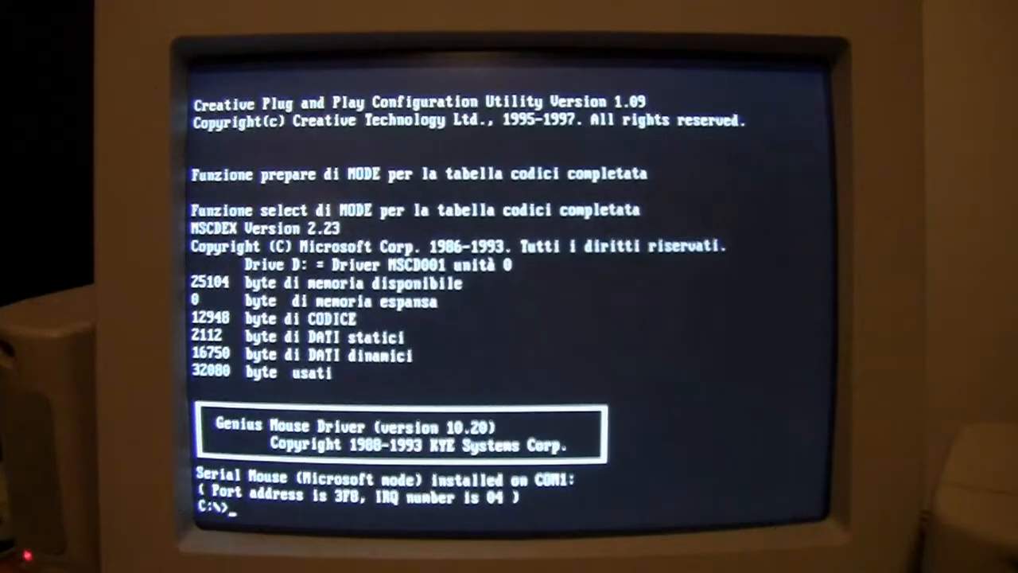
Run mem at the C:\> prompt to show the memory summary with 634K conventional free.
type("mem")
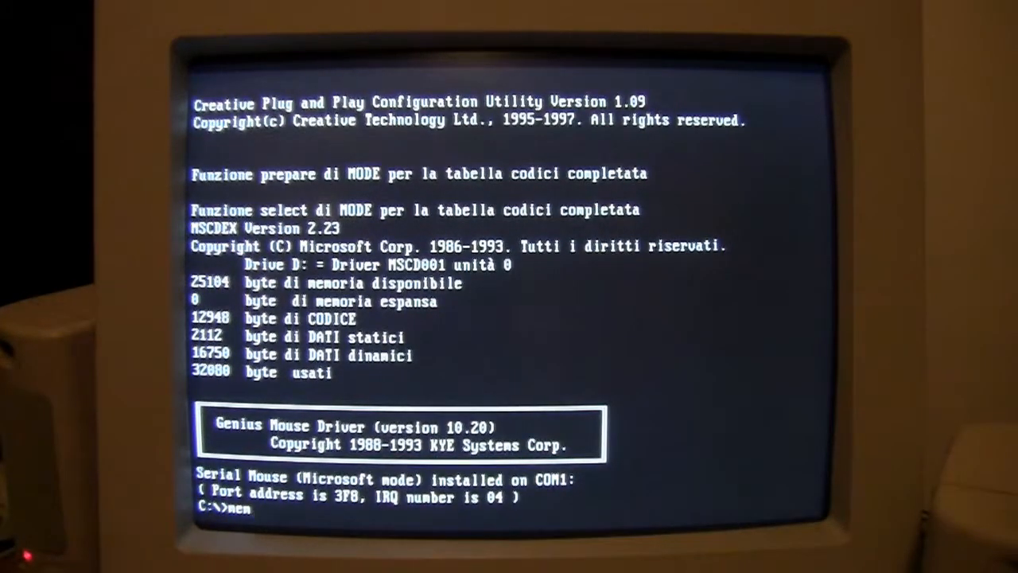
key("Return")
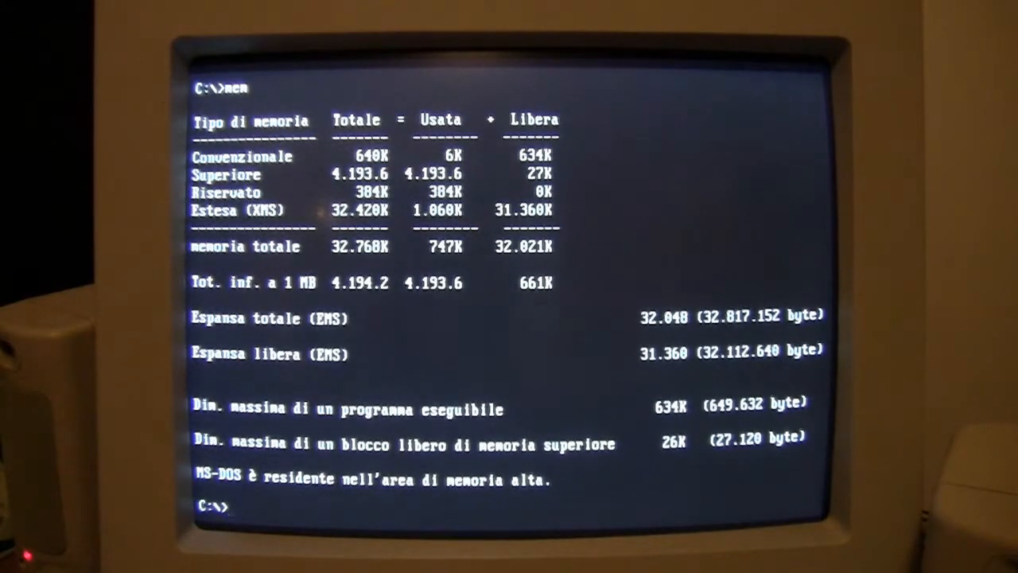
Load CONFIG.SYS into the editor with edit config.sys.
type("edit co")
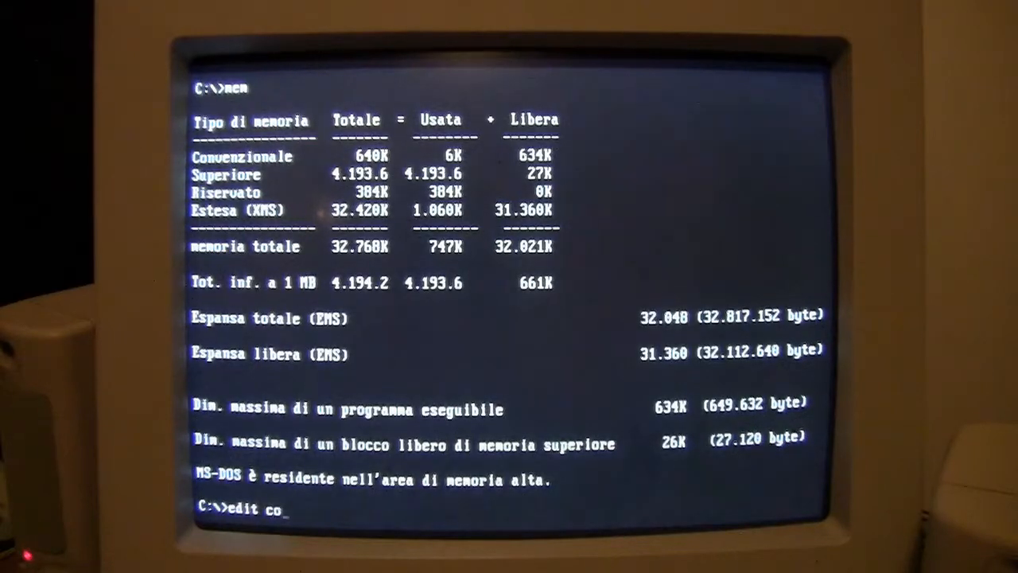
type("nfig")
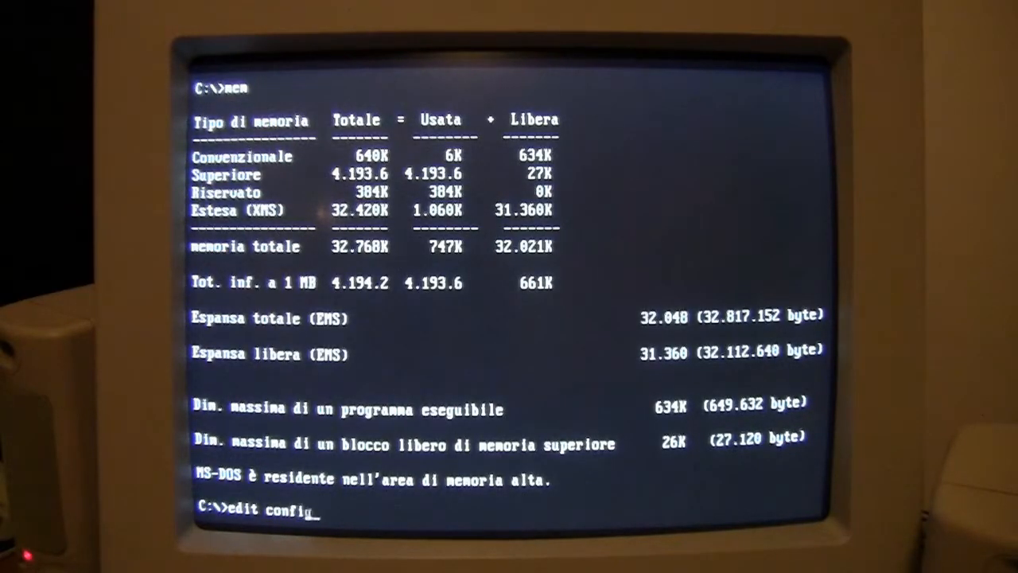
type(".sys")
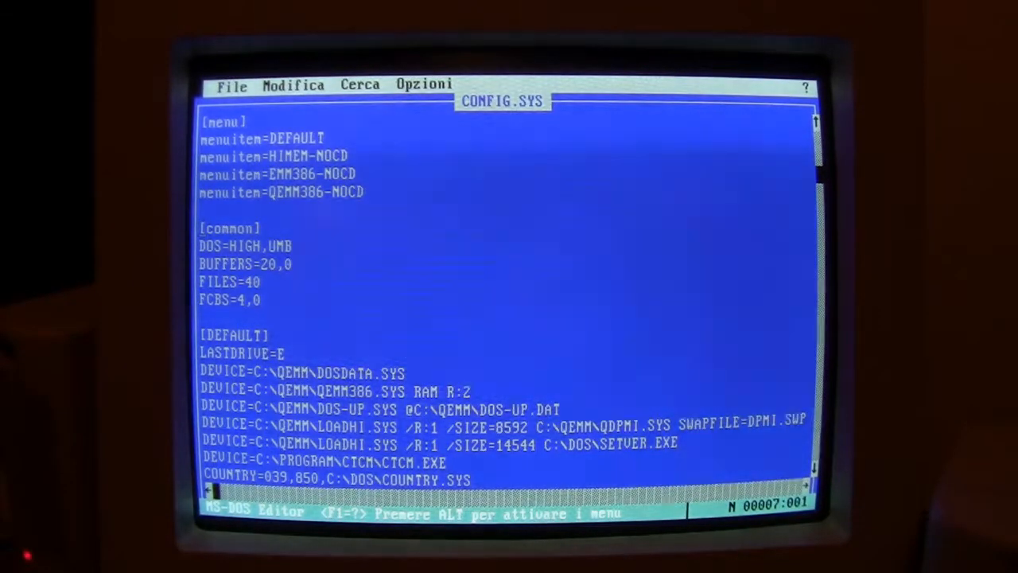
Scroll down through the boot menu items, [common] settings and [DEFAULT] QEMM device lines.
key("Down")
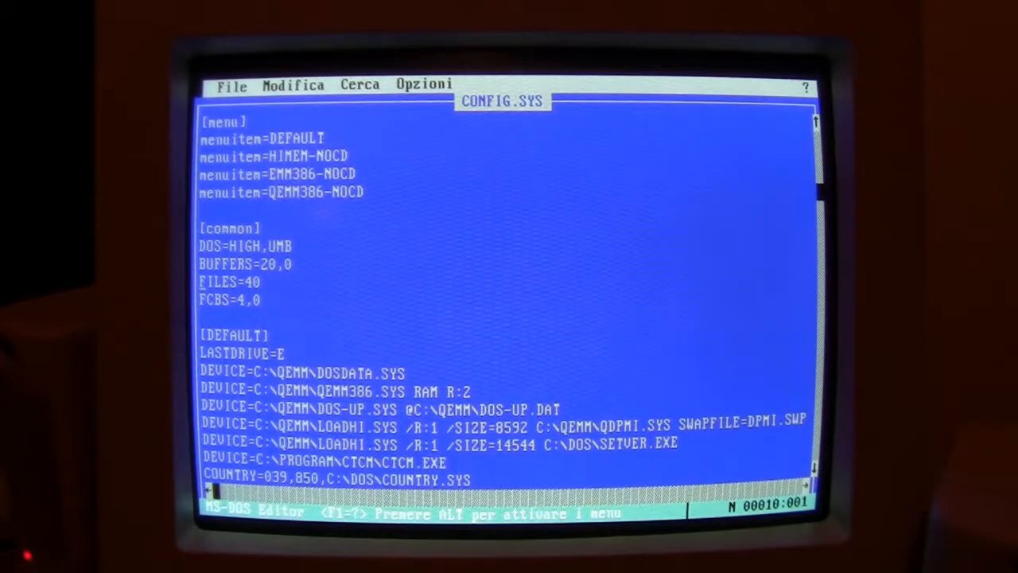
scroll("down", 3)
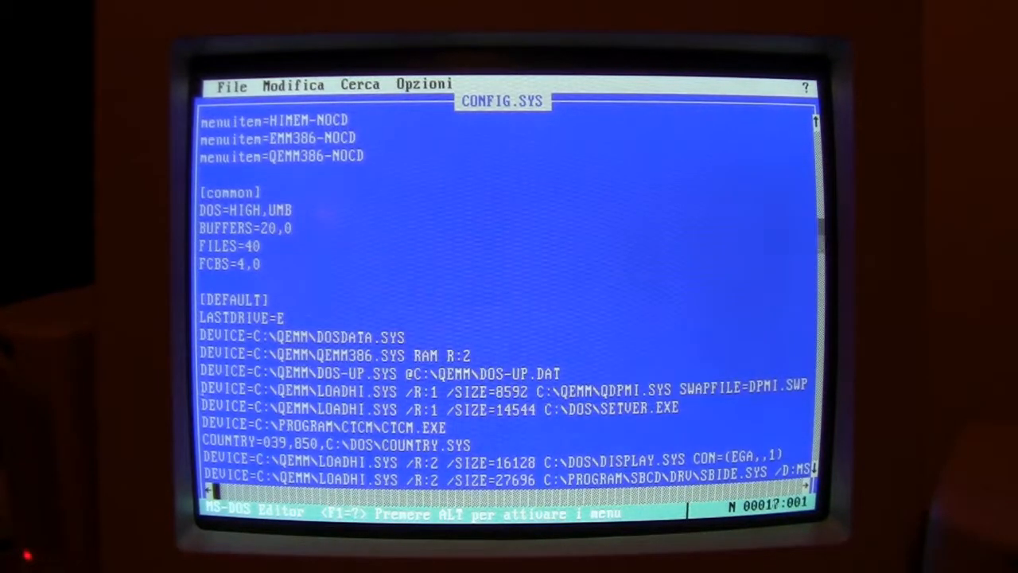
key("Up")
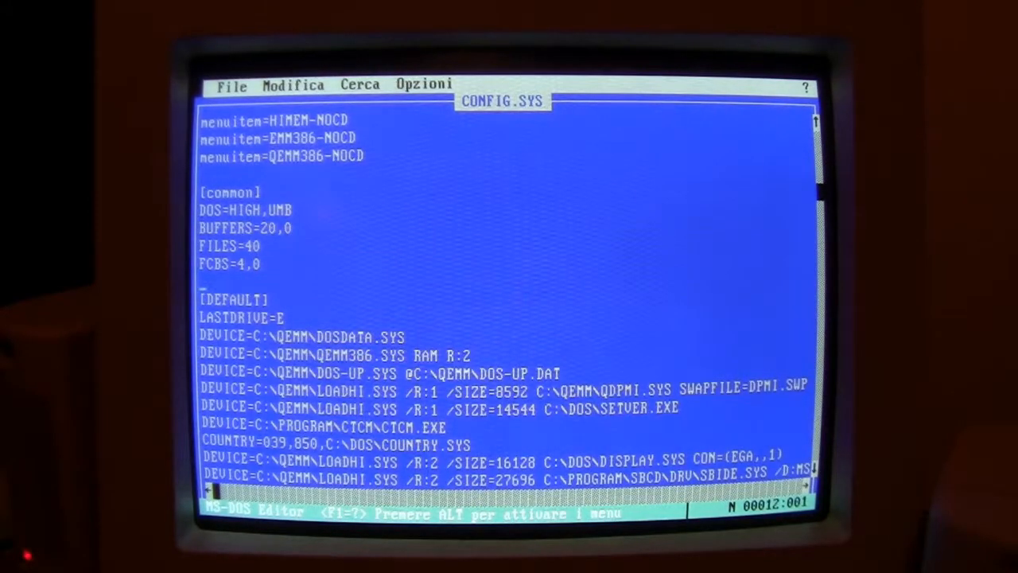
scroll("down", 3)
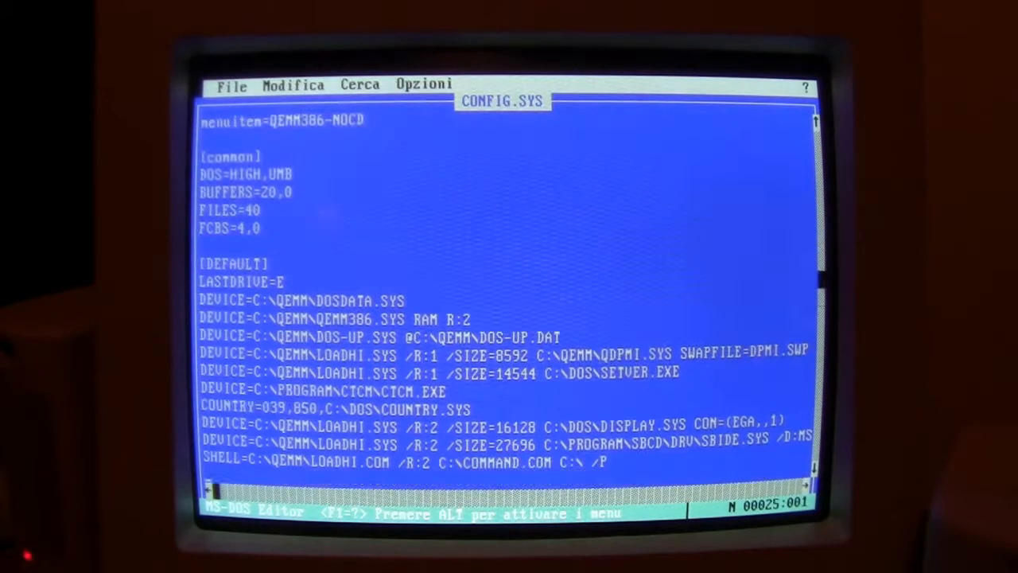
scroll("down", 3)
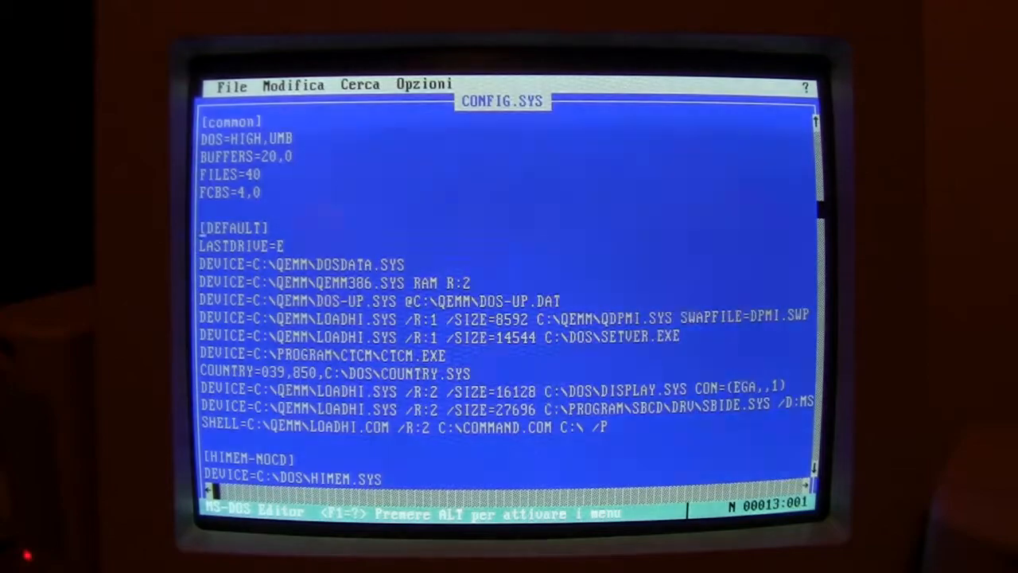
Scroll the [HIMEM-NOCD], [EMM386-NOCD] and [QEMM386-NOCD] sections of CONFIG.SYS into view.
key("Down")
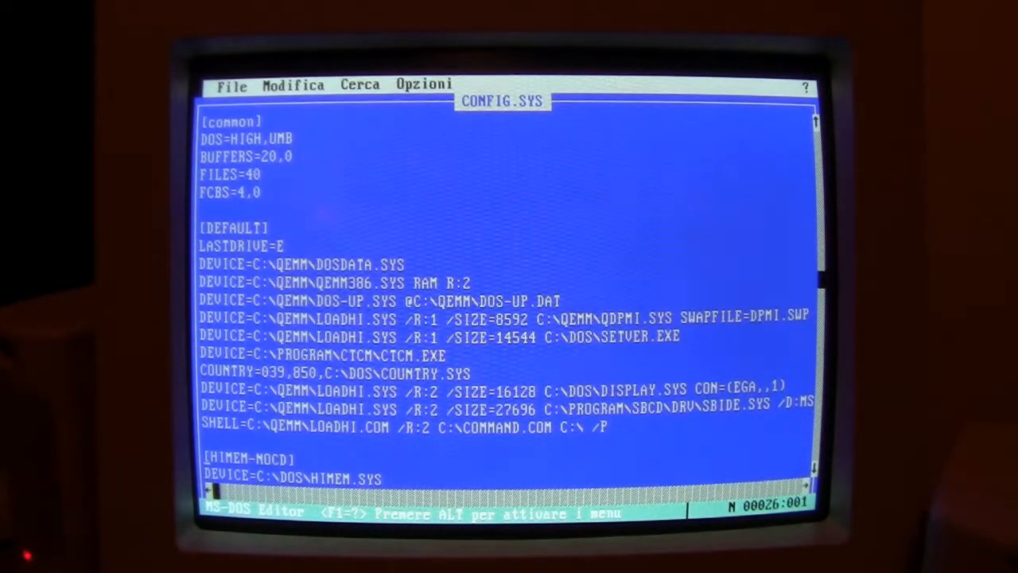
scroll("down", 3)
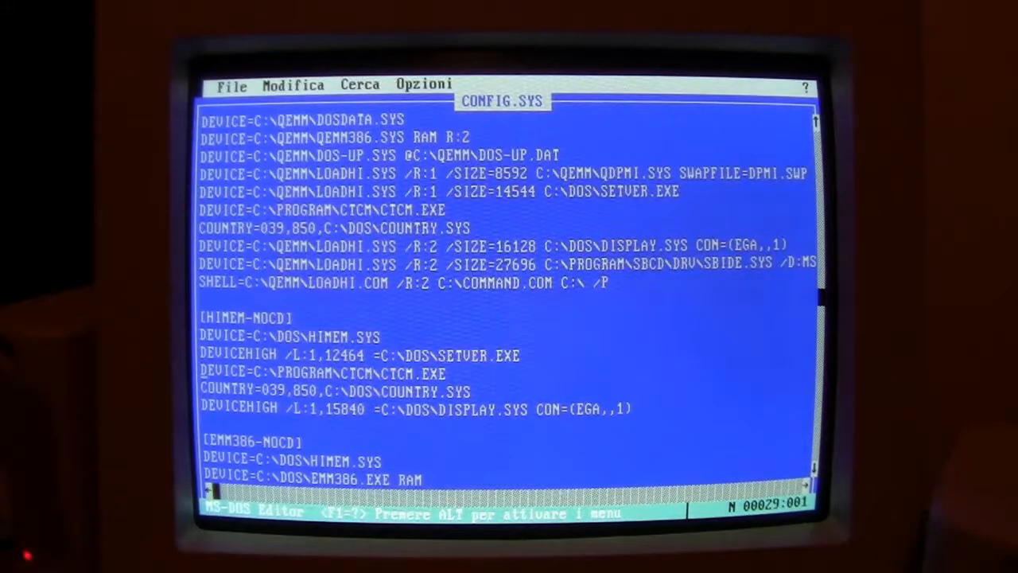
scroll("down", 3)
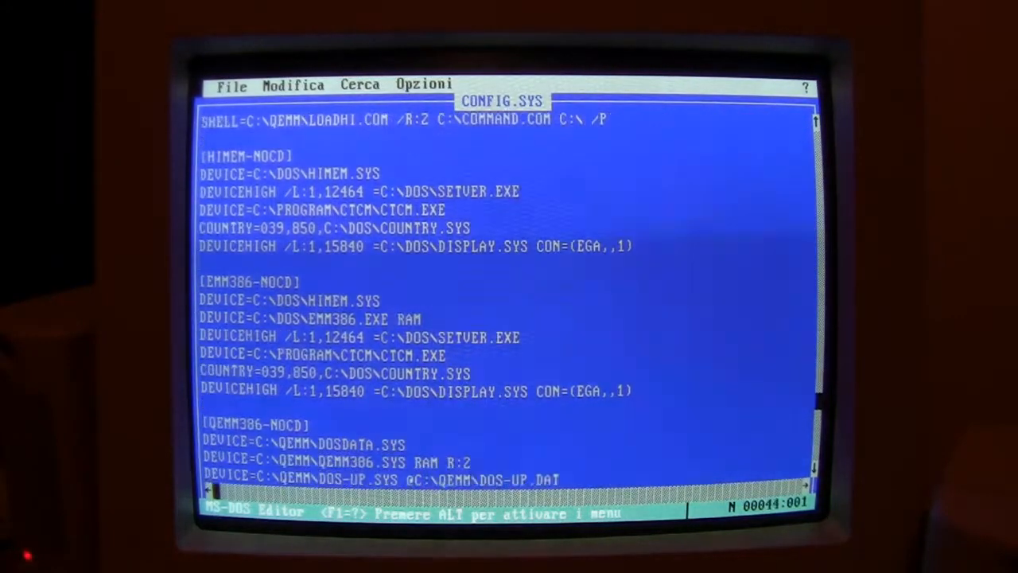
scroll("down", 3)
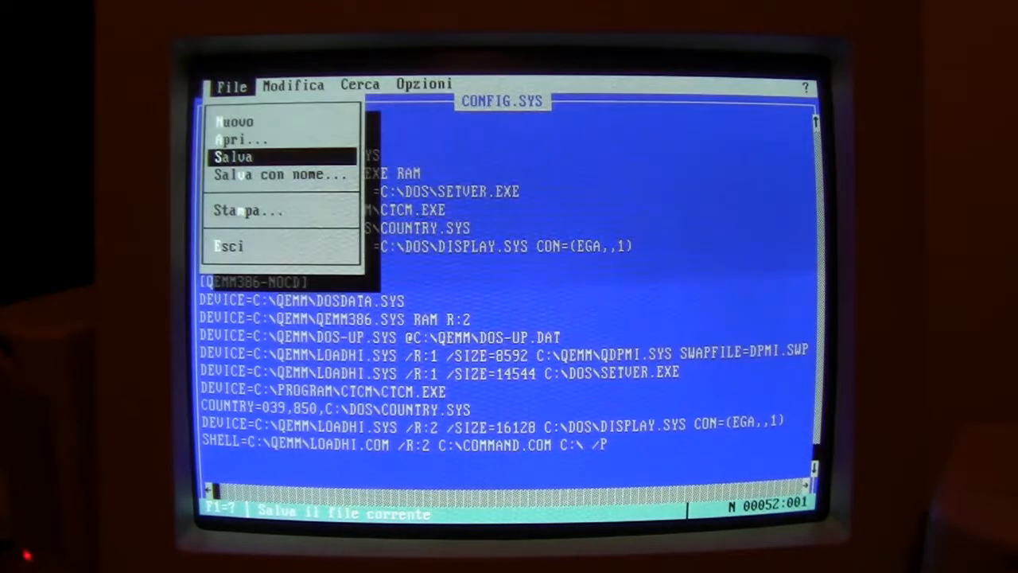
mouse_move(229, 245)
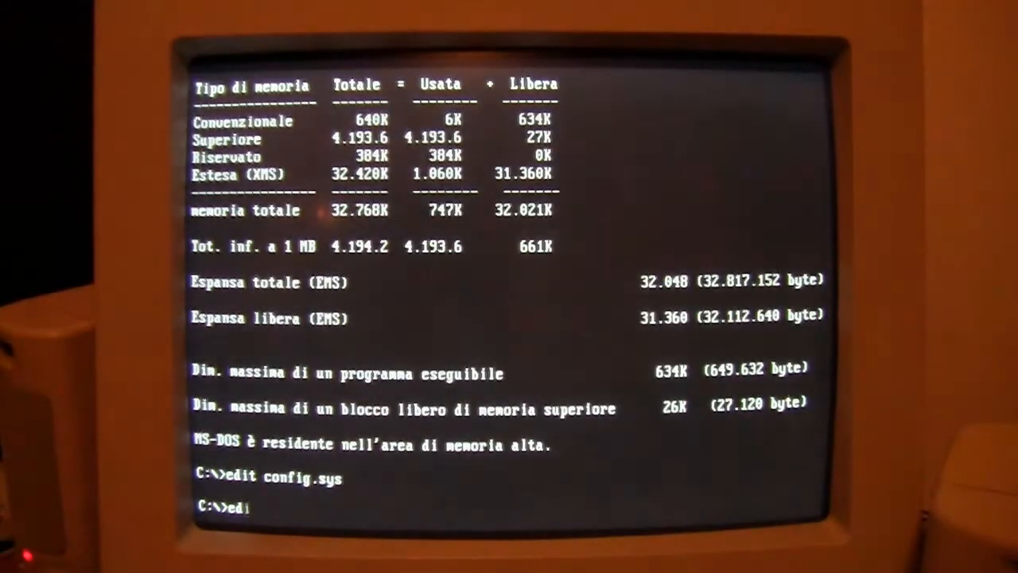
Load AUTOEXEC.BAT into the editor with edit autoexec.
type("edit autoexec")
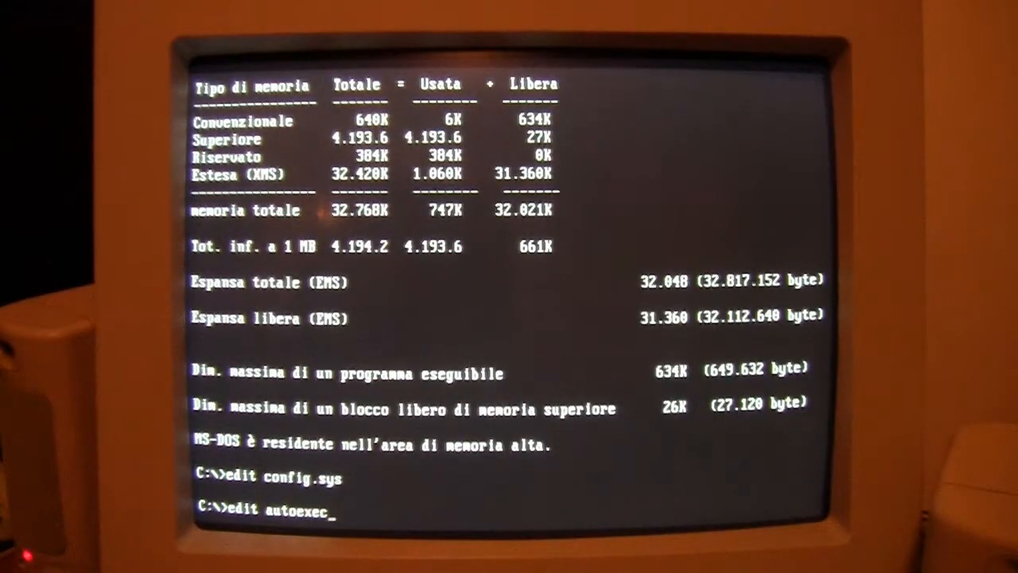
key("Return")
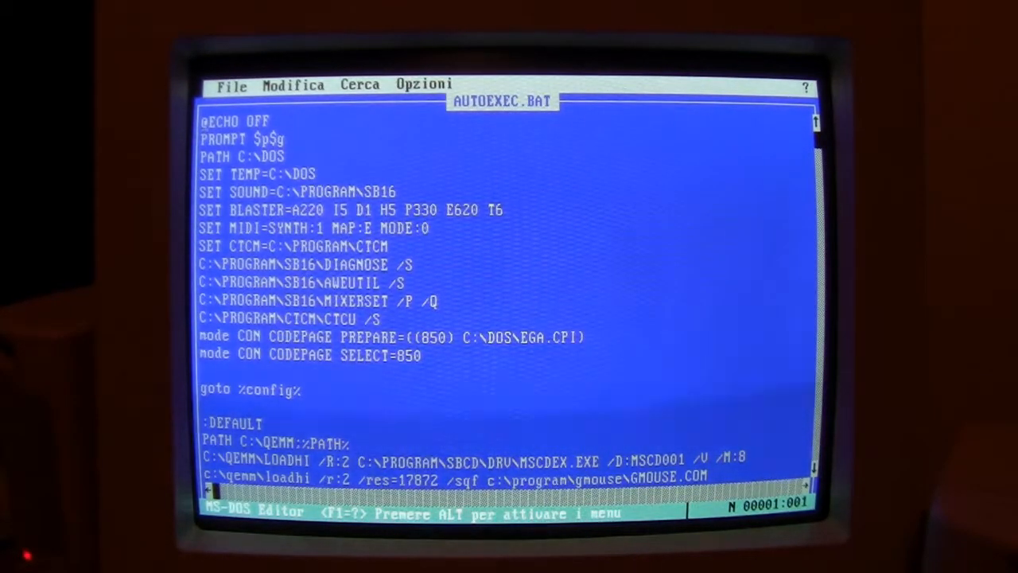
Move down through the SET lines, goto %config% jump, :DEFAULT LOADHI entries and :HIMEM-NOCD label.
key("Down")
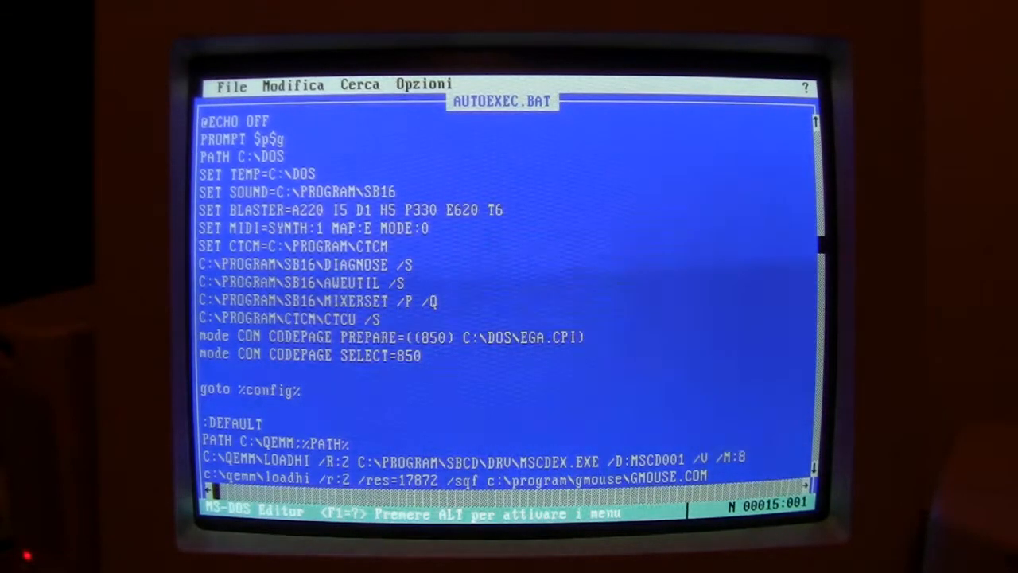
key("Down")
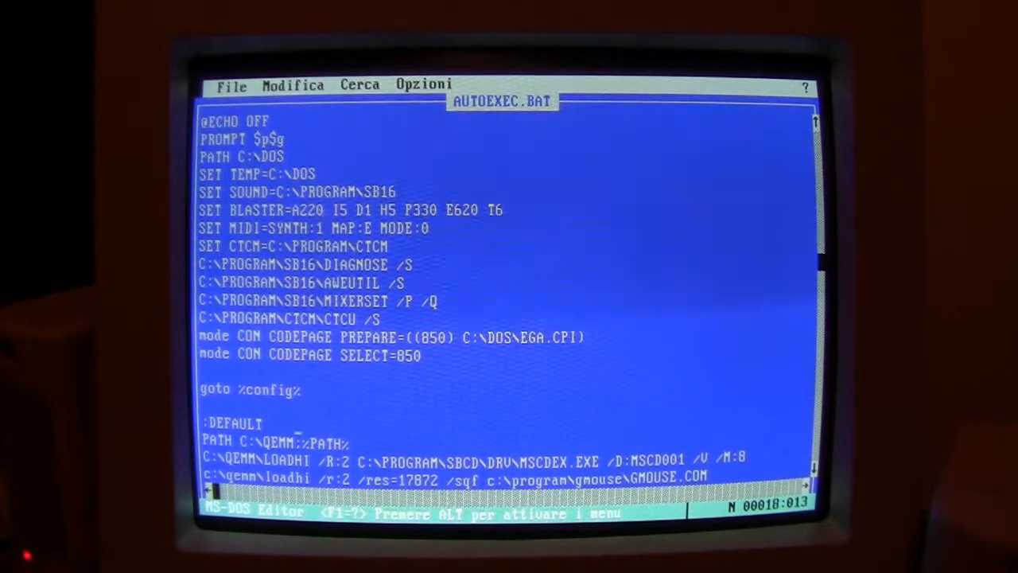
key("Down")
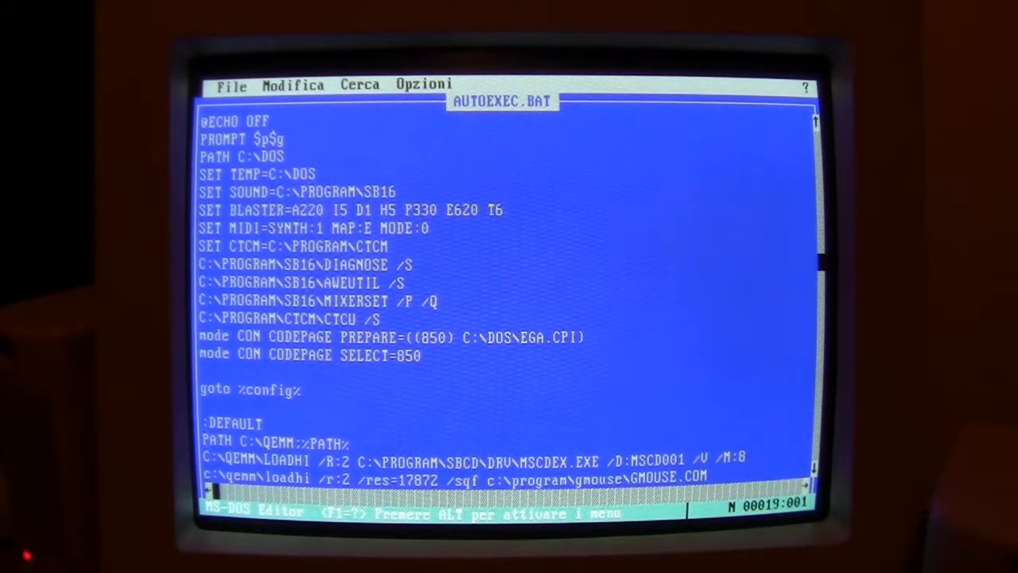
scroll("down", 3)
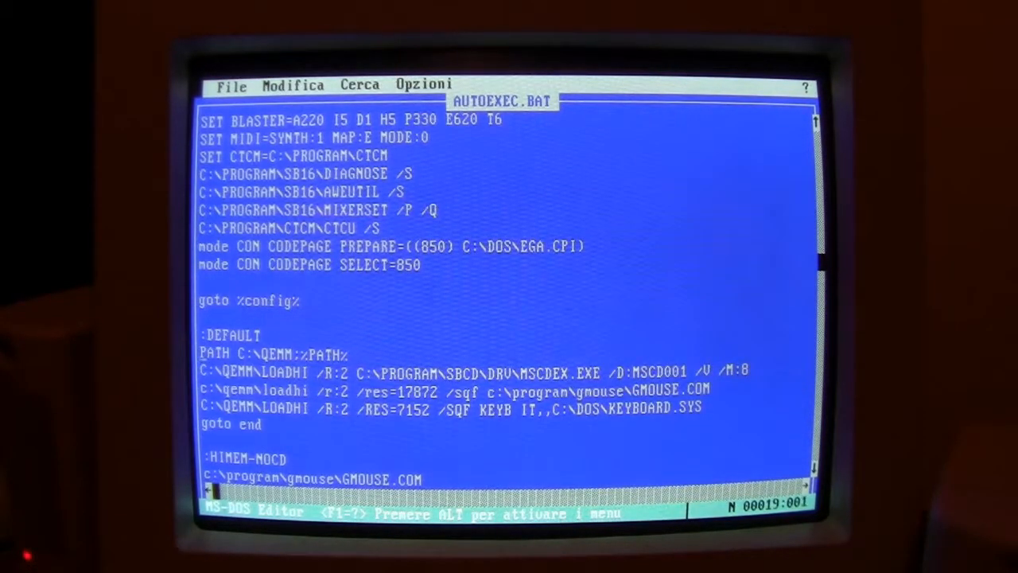
key("down")
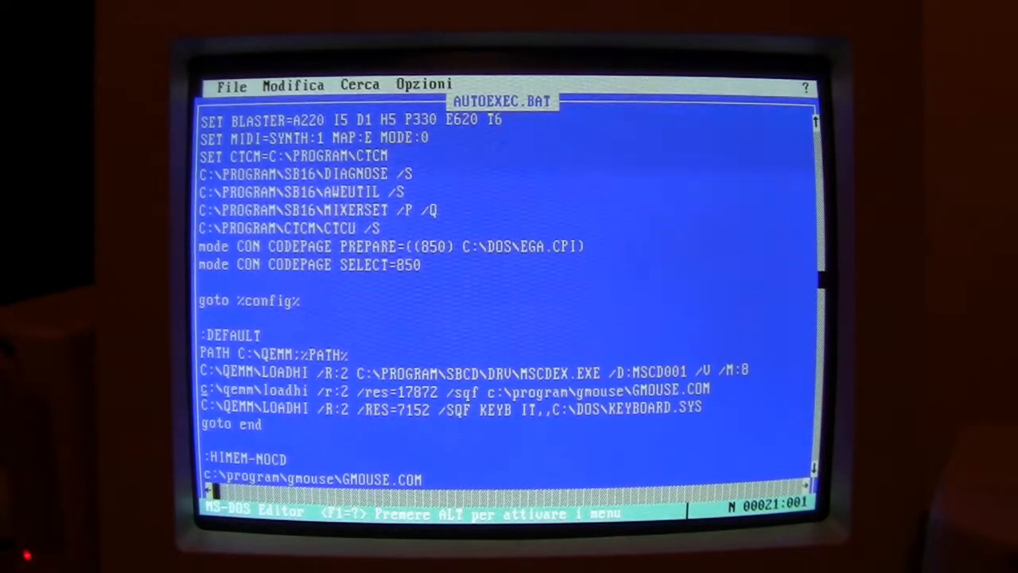
key("Down")
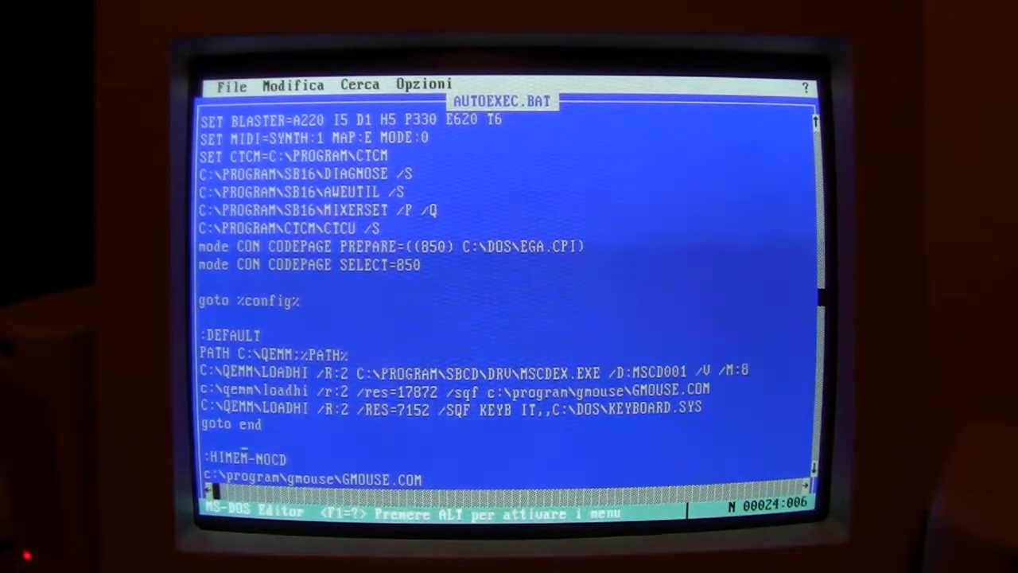
Scroll to the :EMM386-NOCD, :QEMM386-NOCD and :end labels and back, then show the File menu.
scroll("down", 3)
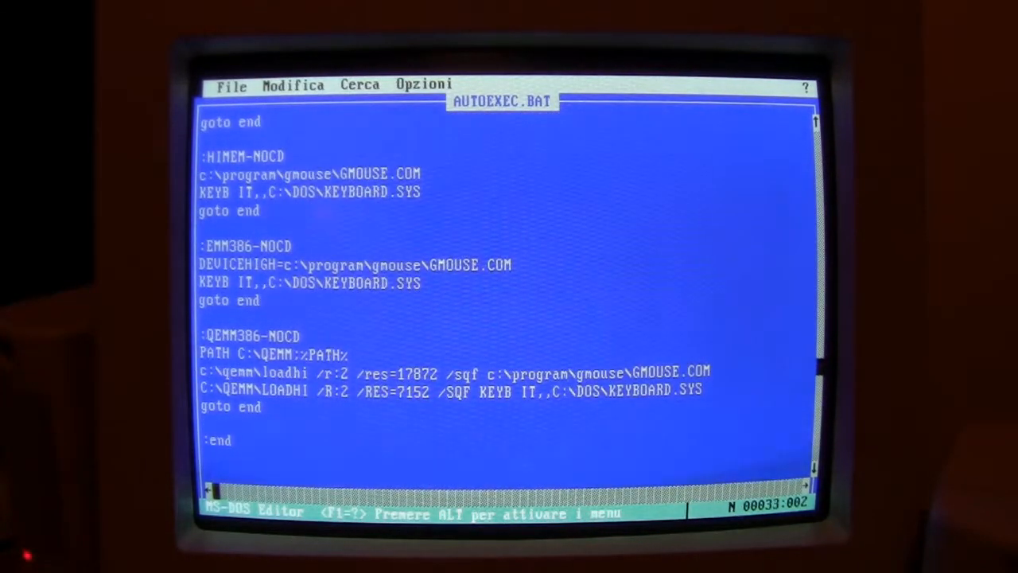
scroll("up", 3)
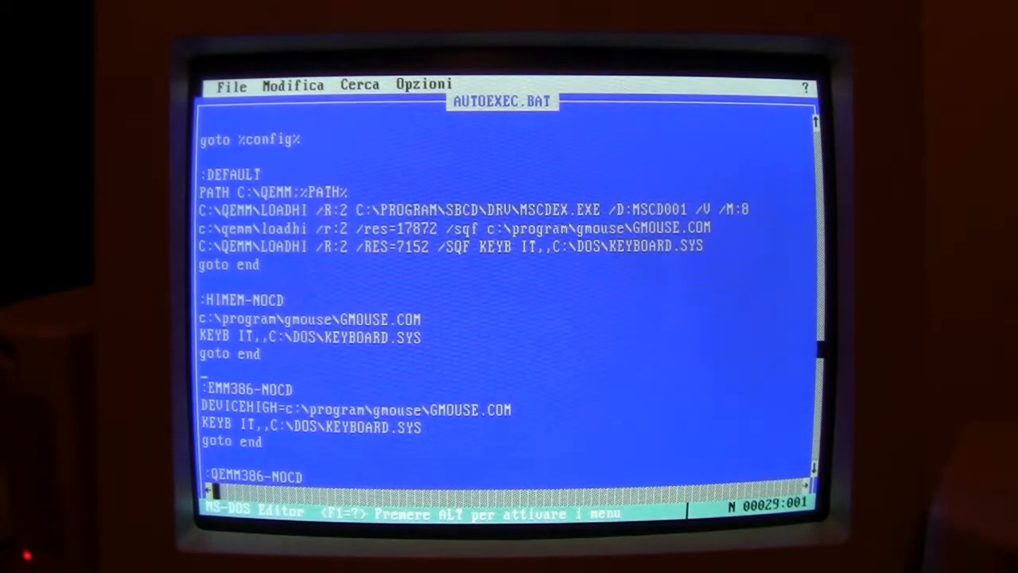
scroll("up", 3)
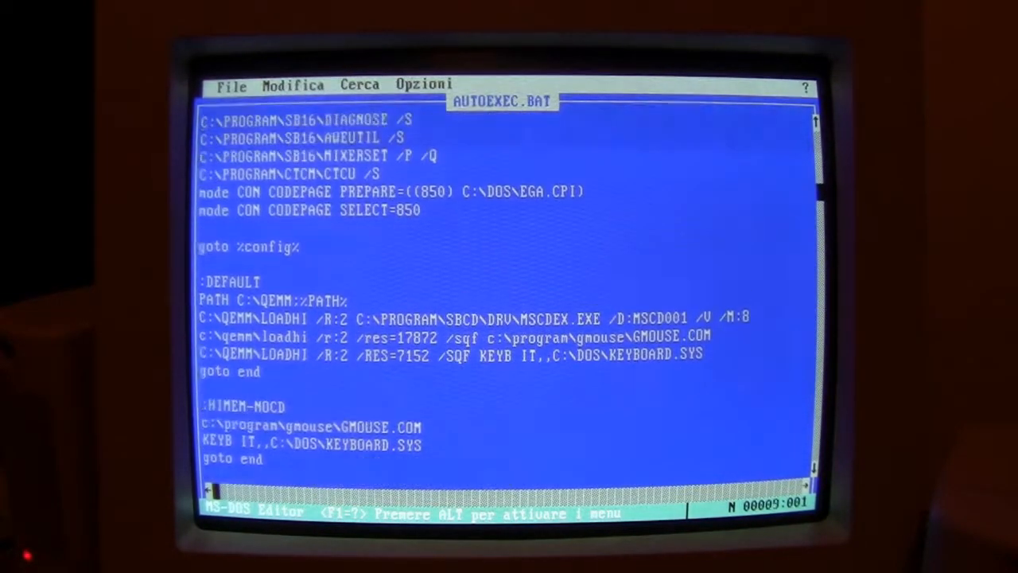
scroll("up", 3)
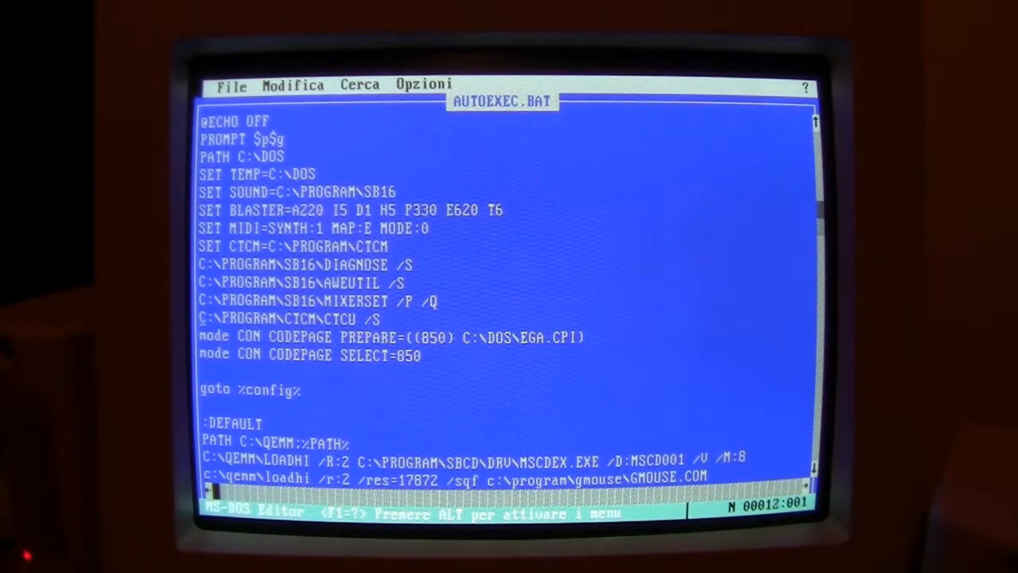
scroll("down", 3)
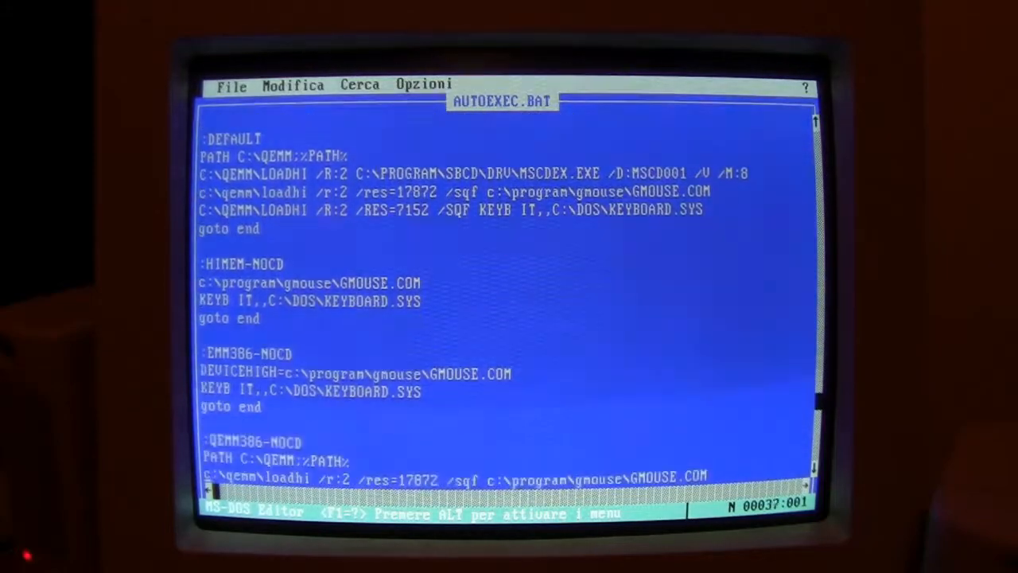
scroll("down", 3)
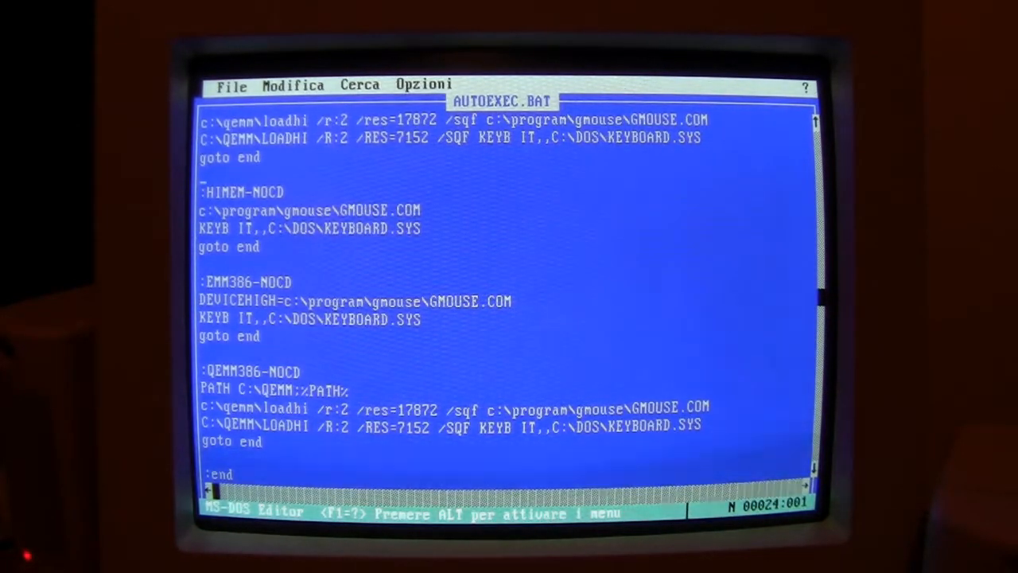
left_click(232, 86)
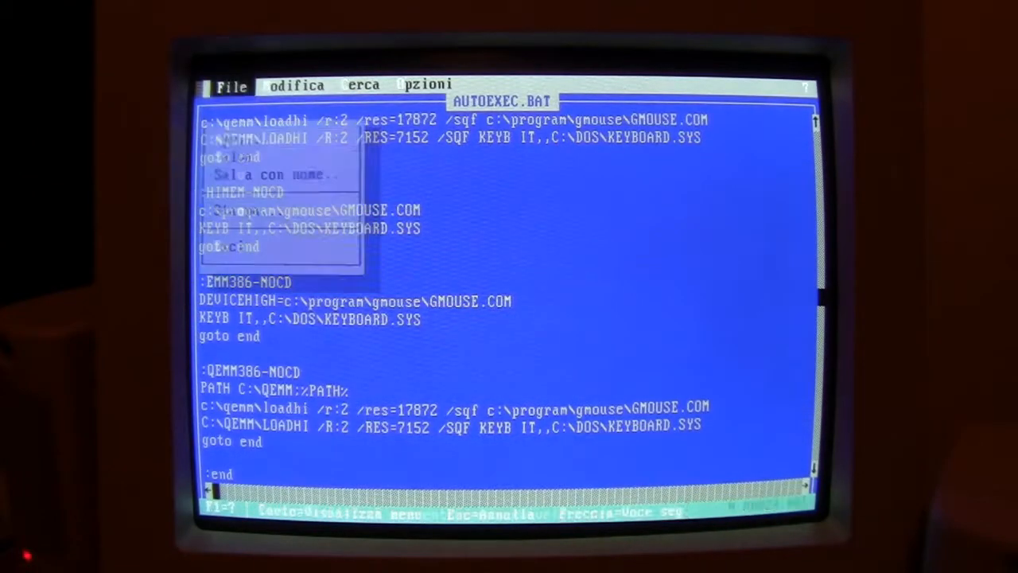